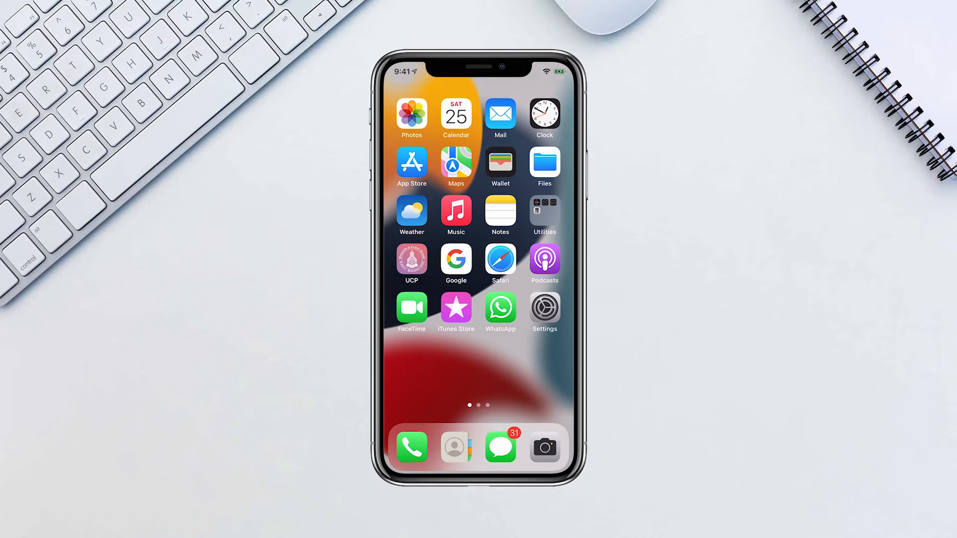
Step: Launch the Phone app from the dock, landing on the number keypad
{"action": "left_click", "coordinate": [412, 448]}
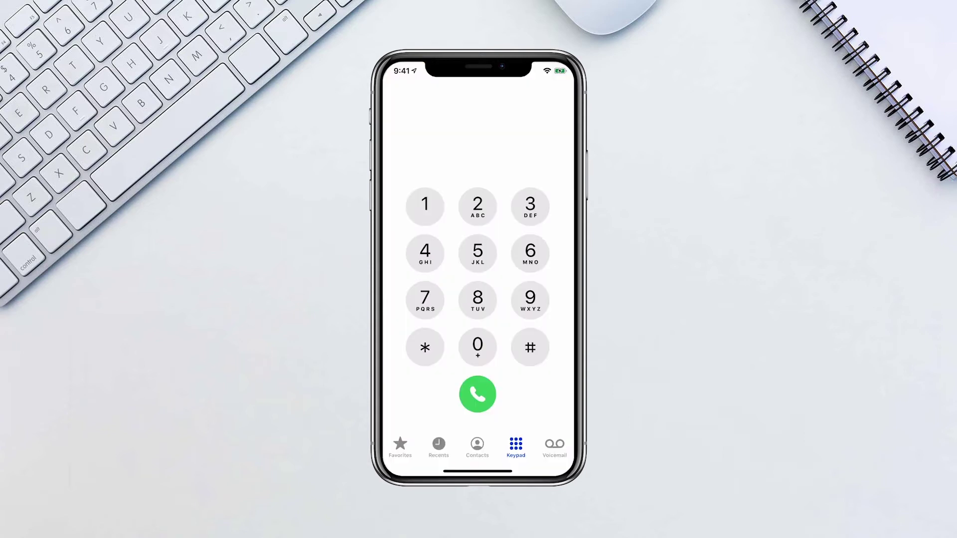
Step: Go to the Voicemail tab and bring up its Greeting settings, Default still selected
{"action": "left_click", "coordinate": [554, 446]}
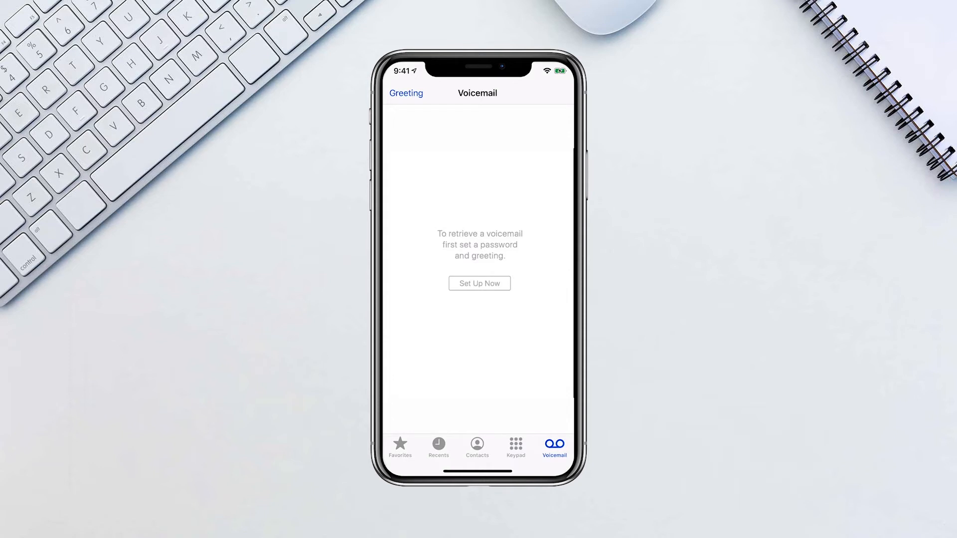
{"action": "left_click", "coordinate": [406, 94]}
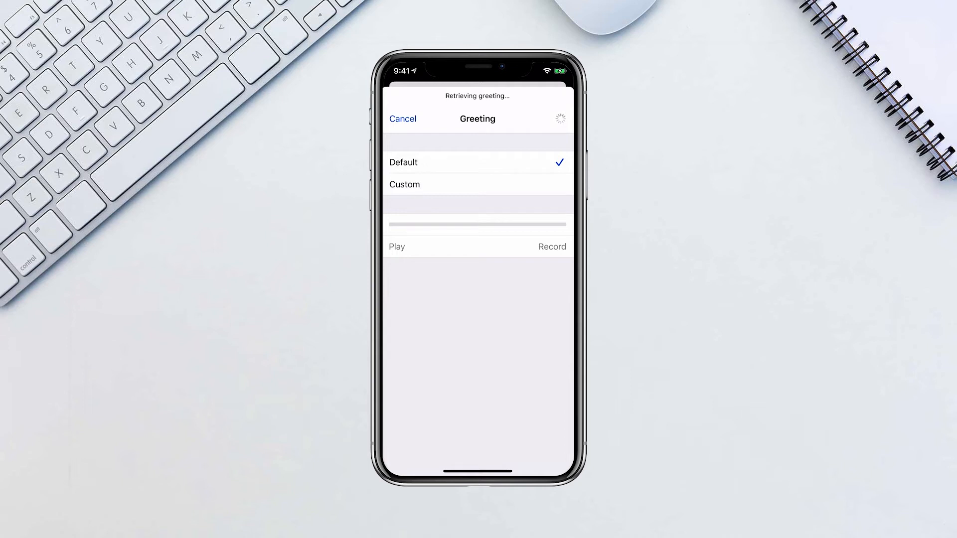
Step: Switch to a Custom greeting, record and stop a spoken message, then save it
{"action": "left_click", "coordinate": [404, 184]}
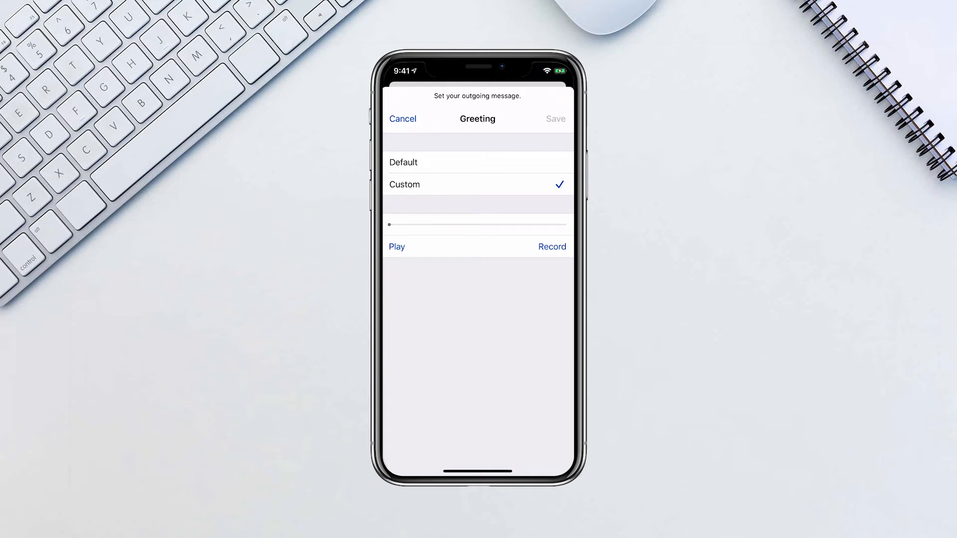
{"action": "left_click", "coordinate": [552, 247]}
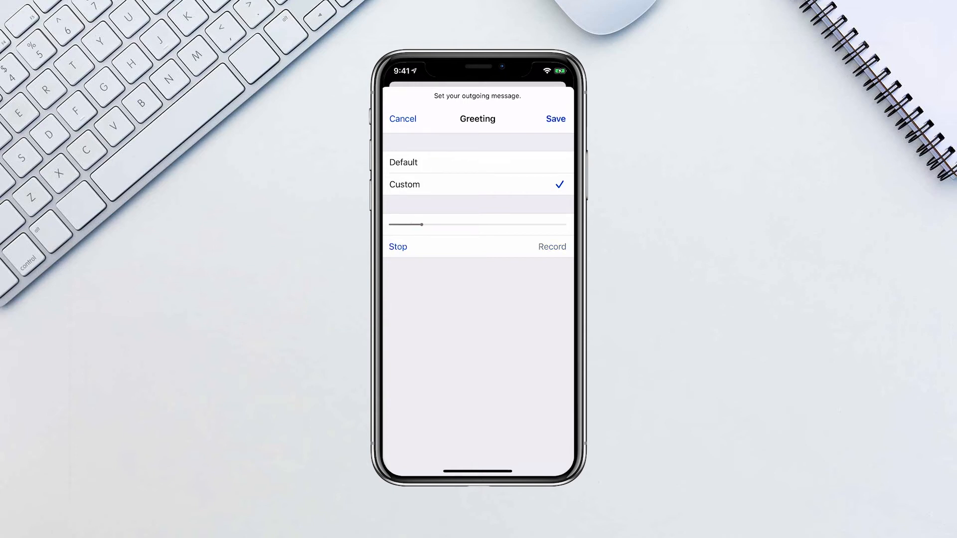
{"action": "left_click", "coordinate": [398, 247]}
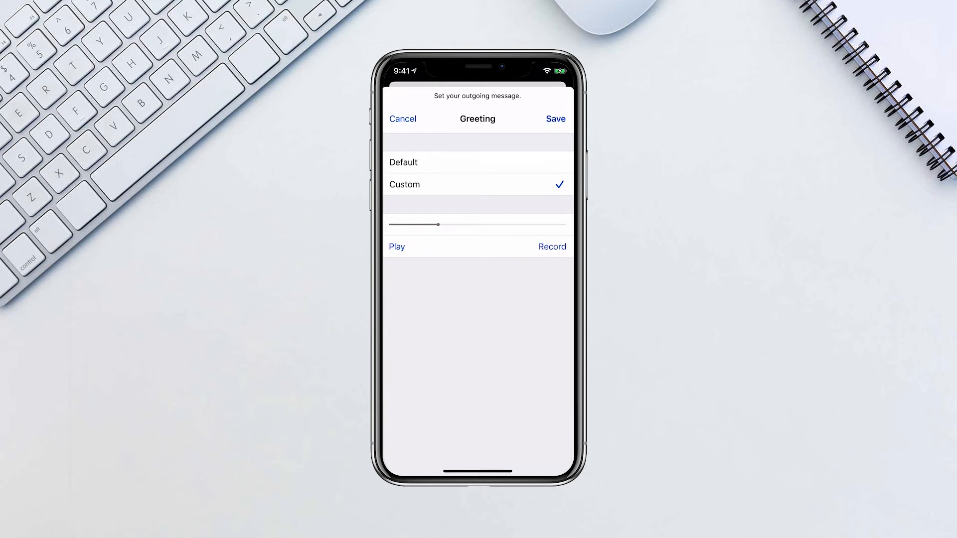
{"action": "left_click", "coordinate": [555, 118]}
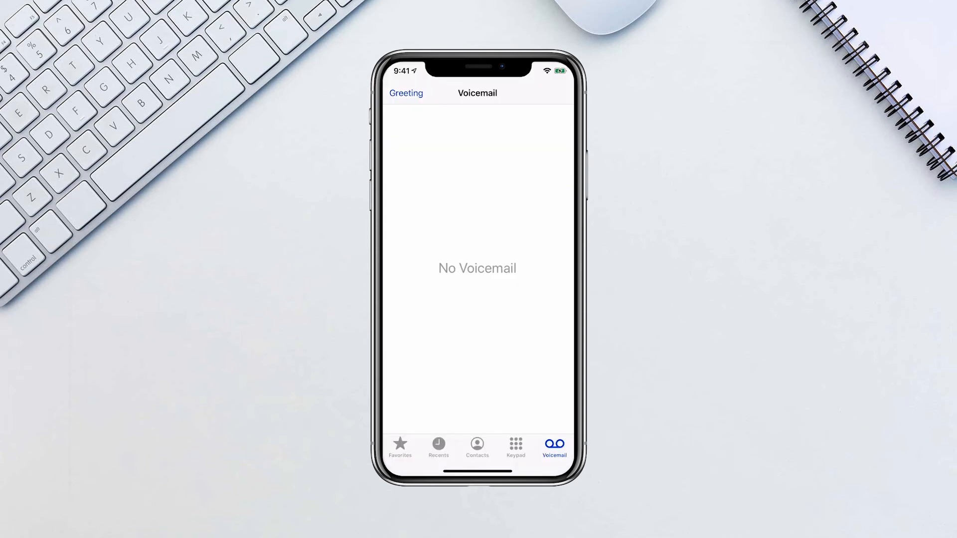